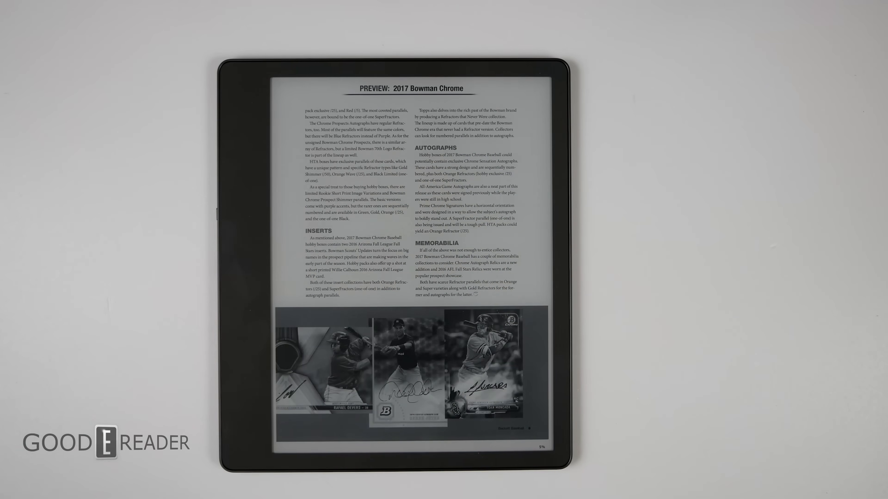
# - Raise the page contrast from 5 to 7 in Aa display settings and reveal more reading options
pyautogui.hscroll(-3)
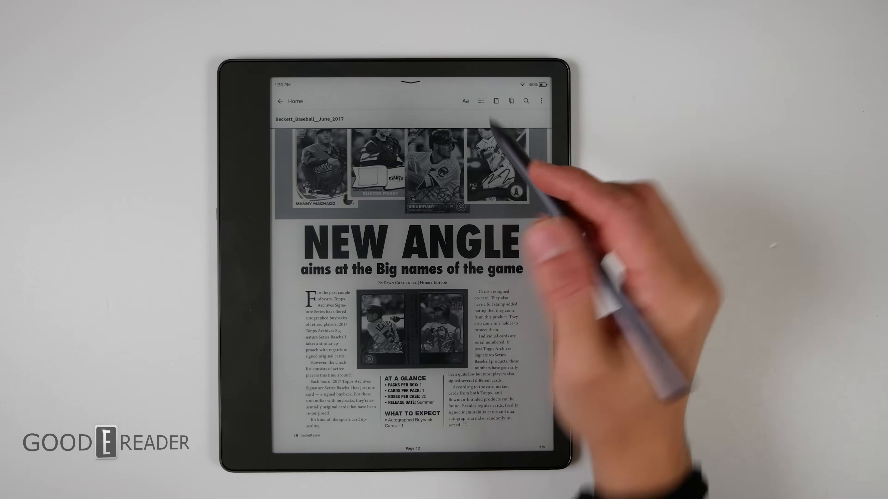
pyautogui.click(464, 101)
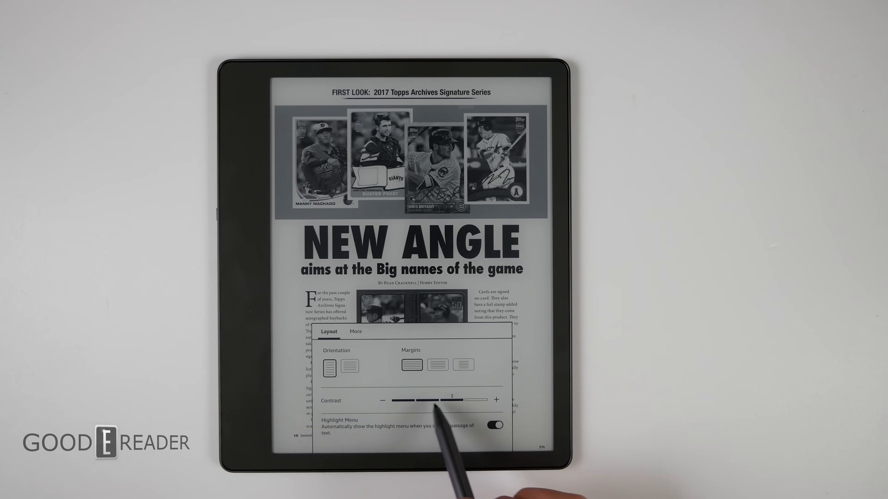
pyautogui.moveTo(447, 399); pyautogui.dragTo(422, 399)
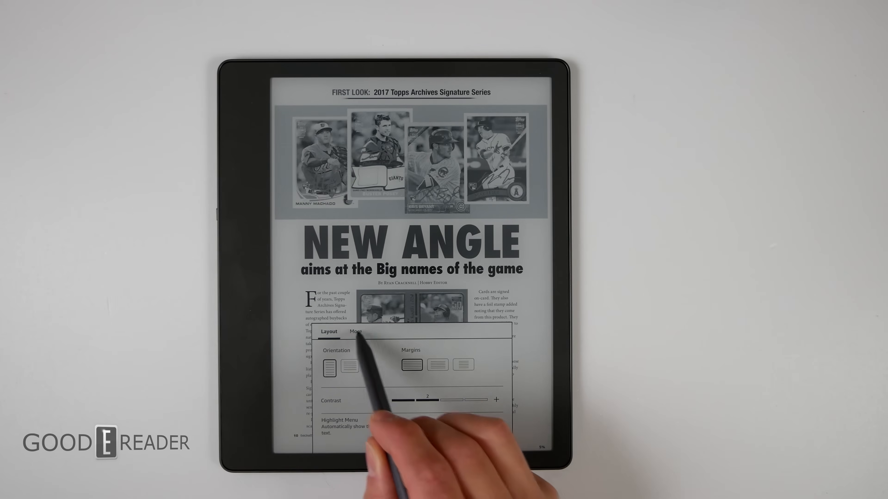
pyautogui.click(356, 331)
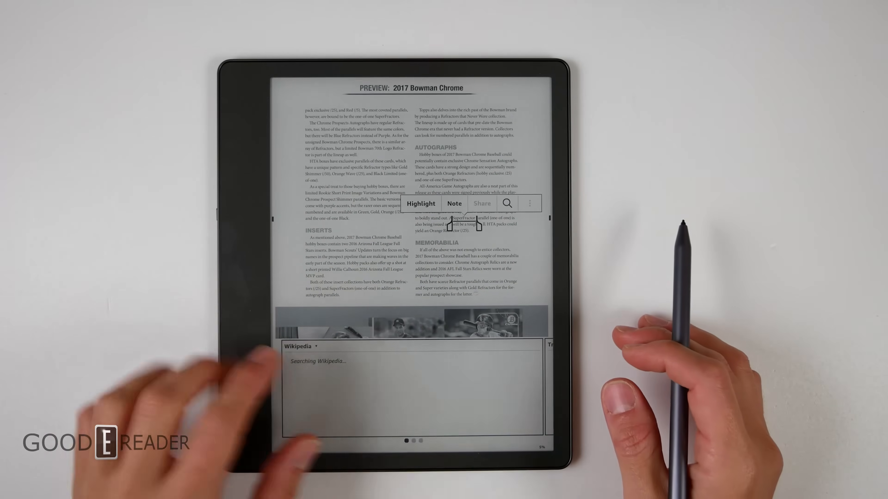
pyautogui.click(454, 203)
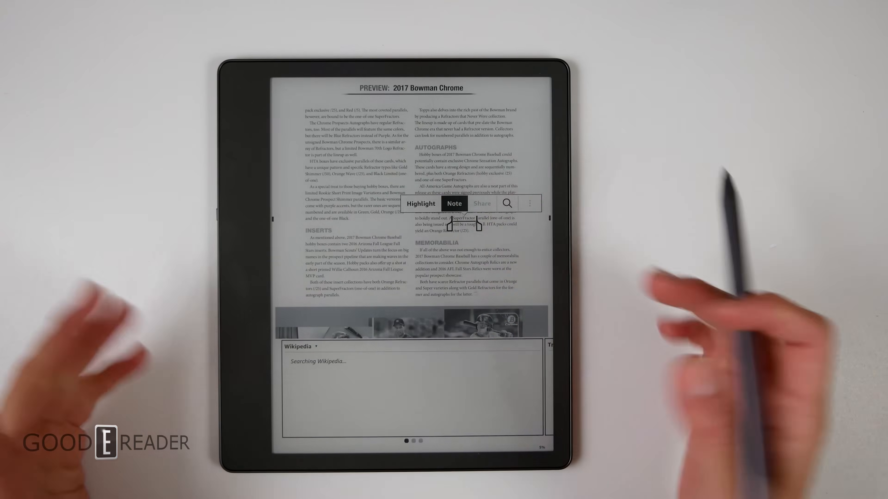
pyautogui.click(453, 204)
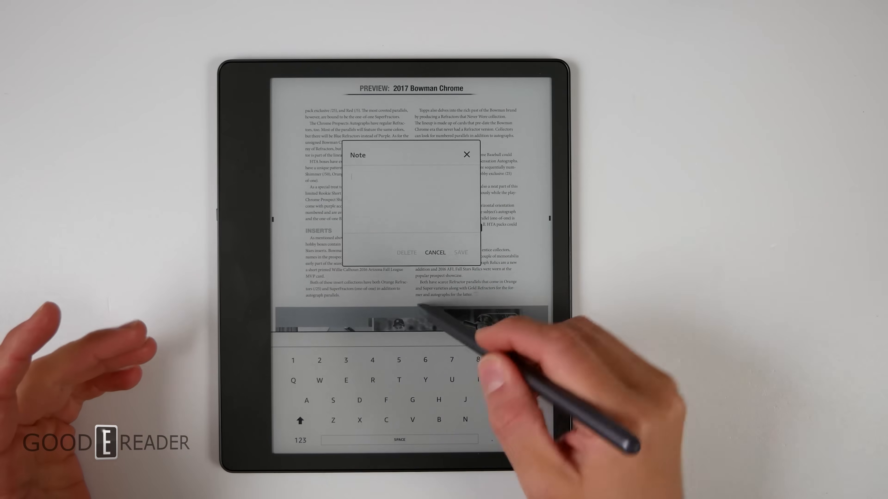
pyautogui.click(434, 252)
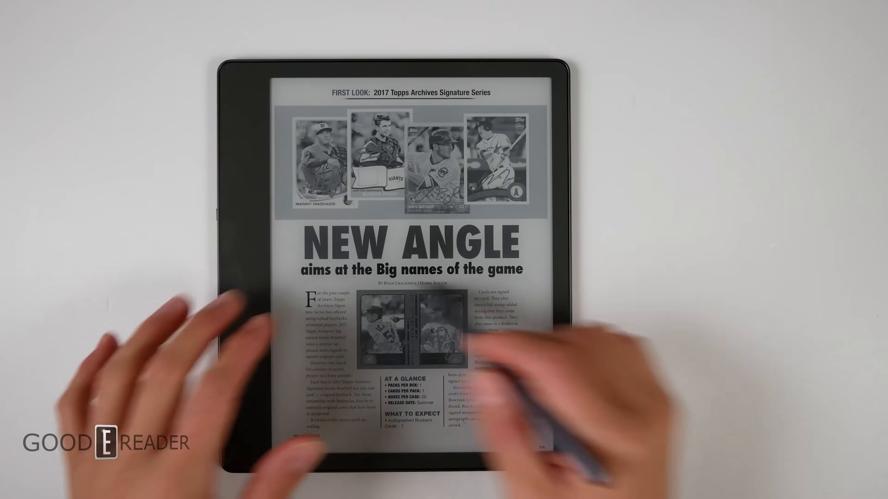
# - Open the Send-to-Kindle Beckett Baseball PDF and go to its Table of Contents
pyautogui.hscroll(-3)
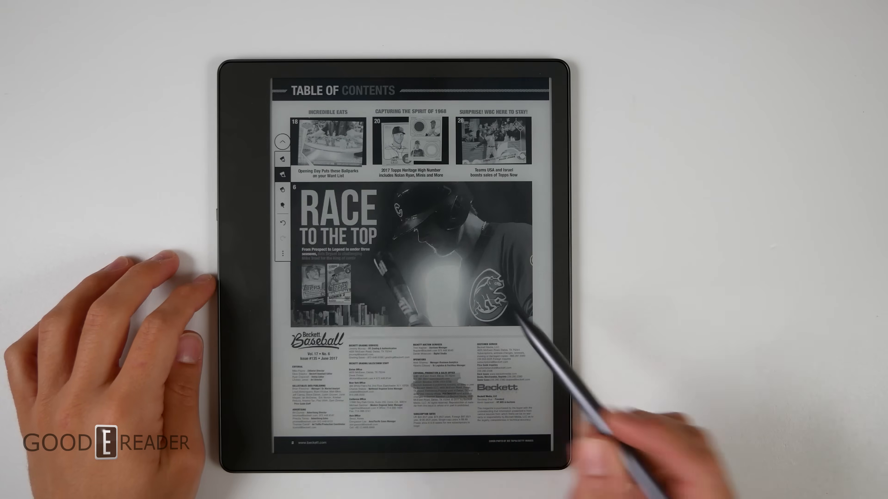
pyautogui.click(282, 174)
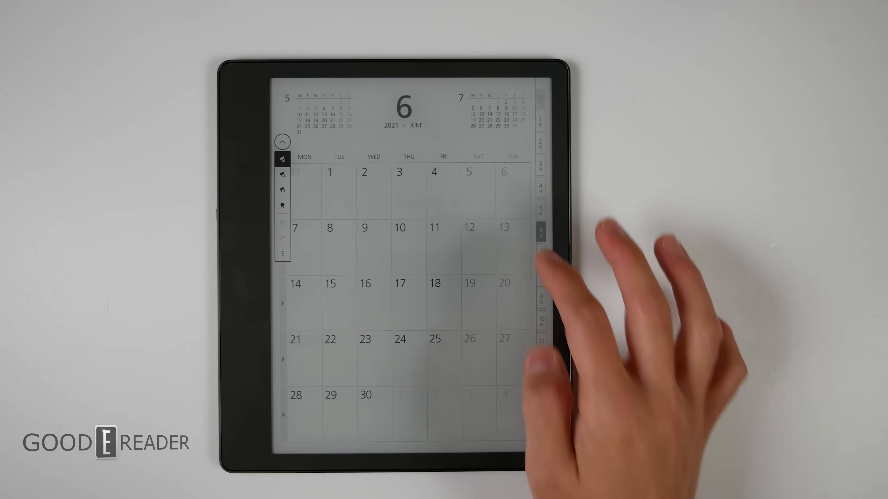
# - Jump to October 2021 via the month tabs and shade Tue–Wed of its first week in grey
pyautogui.click(540, 255)
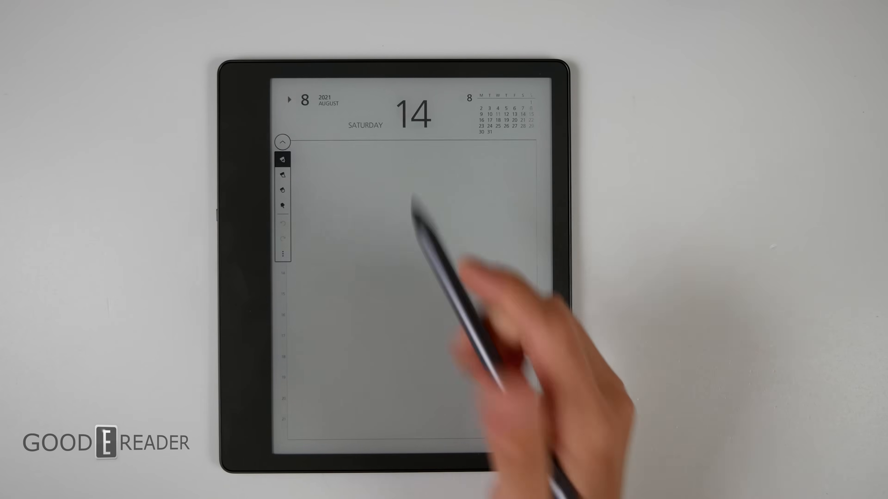
pyautogui.moveTo(337, 238); pyautogui.dragTo(385, 235)
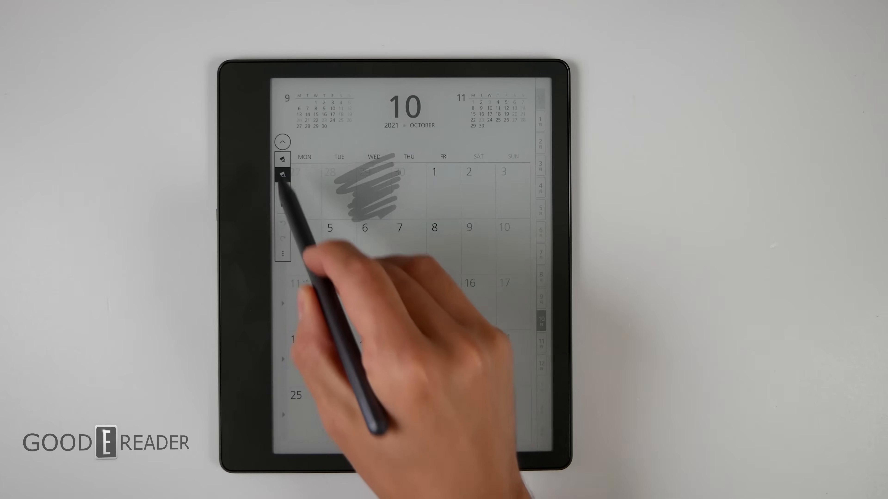
# - Draw a shape across the 8th–16th and a box around the 13th of October
pyautogui.moveTo(413, 213); pyautogui.dragTo(476, 267)
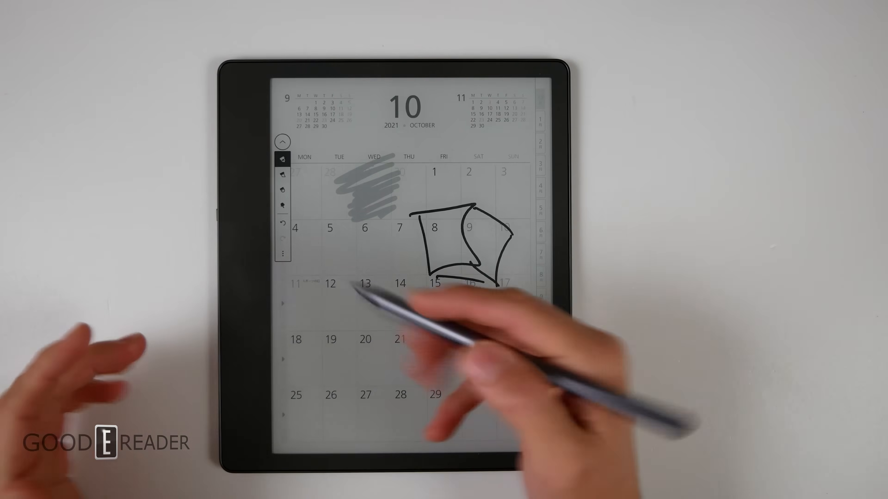
pyautogui.moveTo(356, 277); pyautogui.dragTo(397, 317)
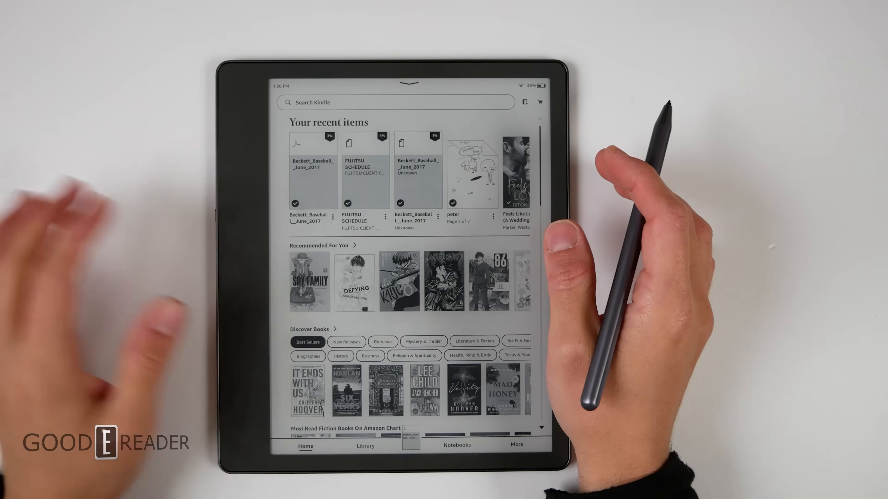
# - Reopen the calendar PDF from Recent and draw a squiggle near the 21st and 22nd
pyautogui.click(366, 170)
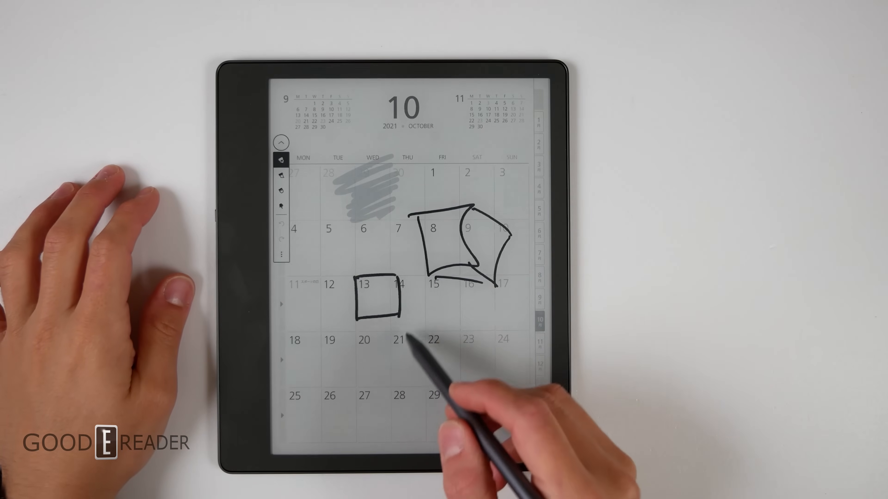
pyautogui.moveTo(399, 334); pyautogui.dragTo(447, 368)
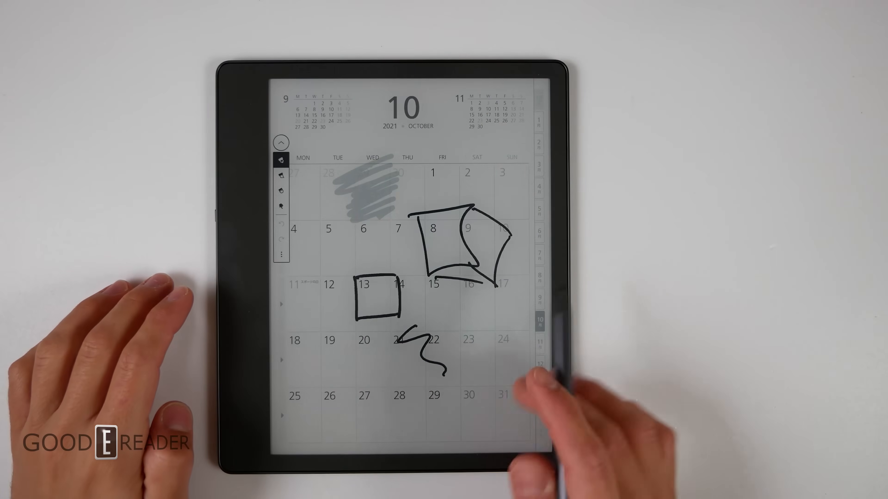
pyautogui.click(540, 344)
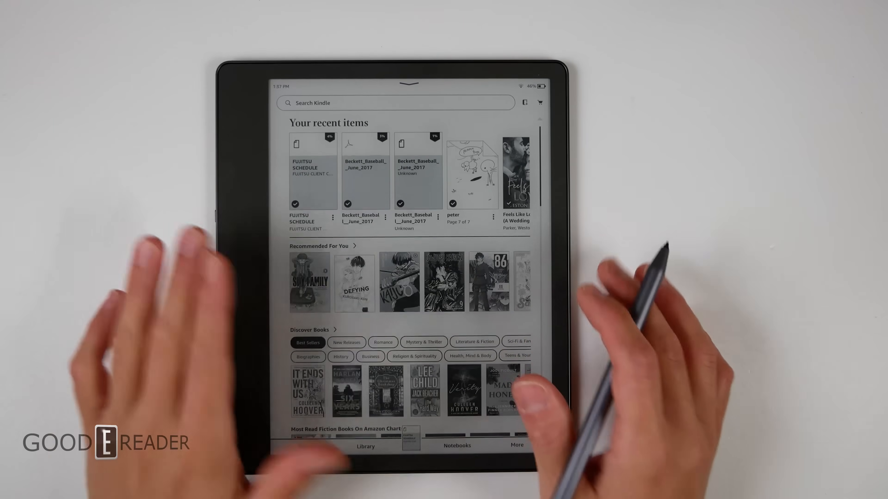
# - Return to the Recent items home screen, leaving the annotated October calendar
pyautogui.click(306, 446)
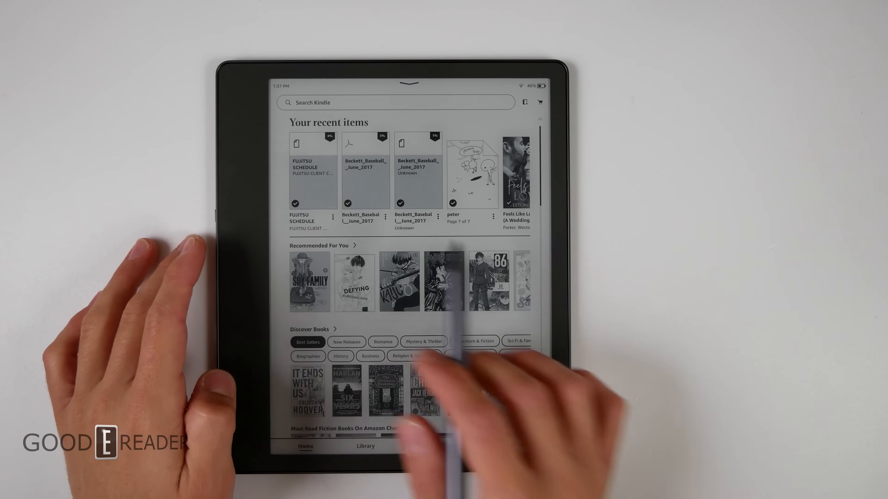